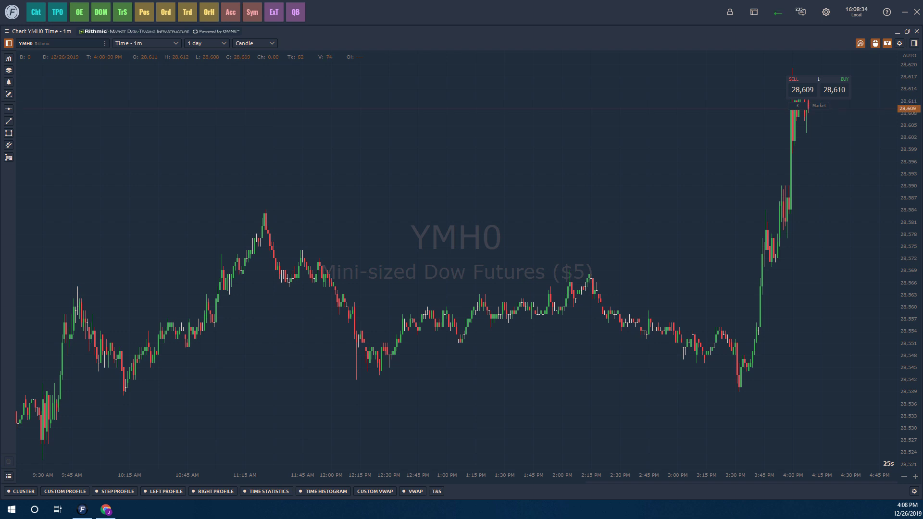
{"action": "mouse_move", "coordinate": [473, 247]}
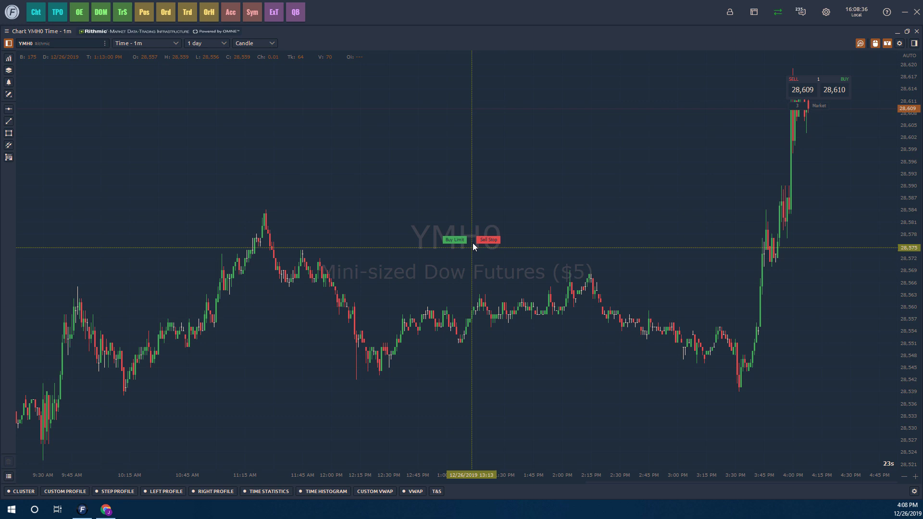
{"action": "mouse_move", "coordinate": [464, 228]}
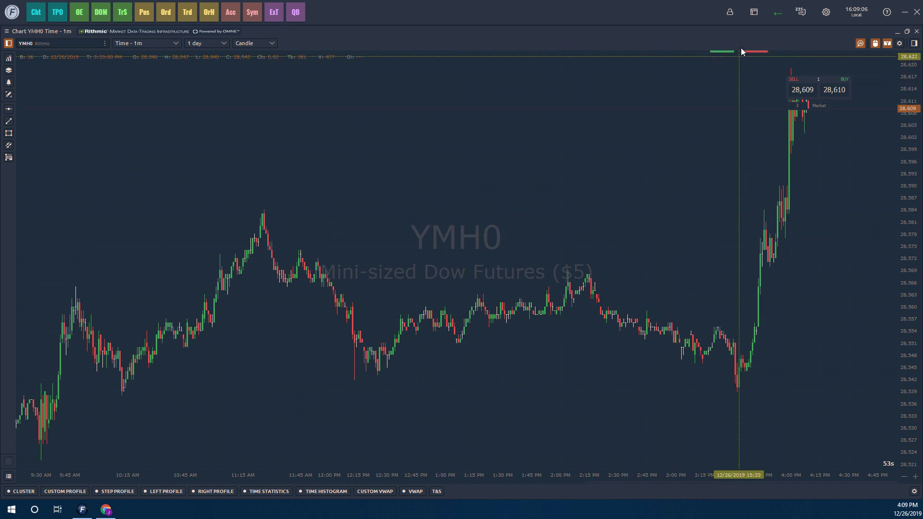
{"action": "mouse_move", "coordinate": [754, 11]}
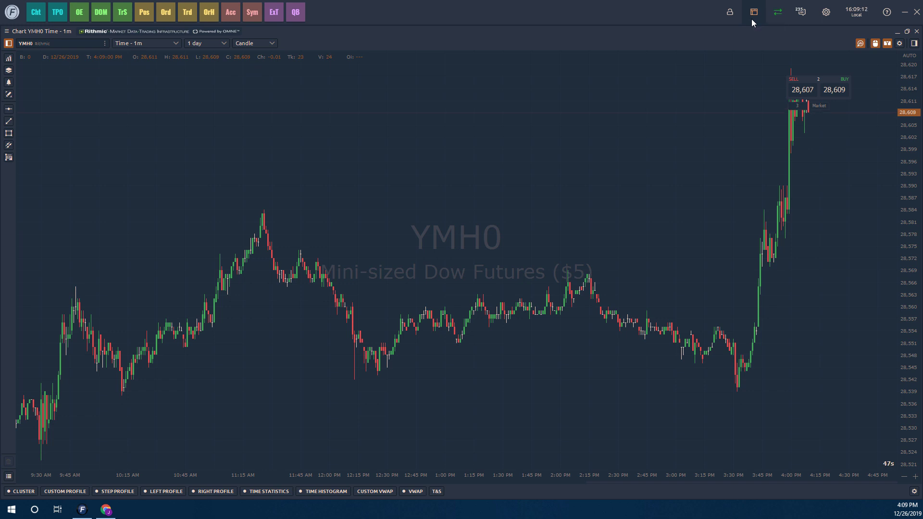
Unlock the current workspace from the Workspaces list.
{"action": "left_click", "coordinate": [753, 12]}
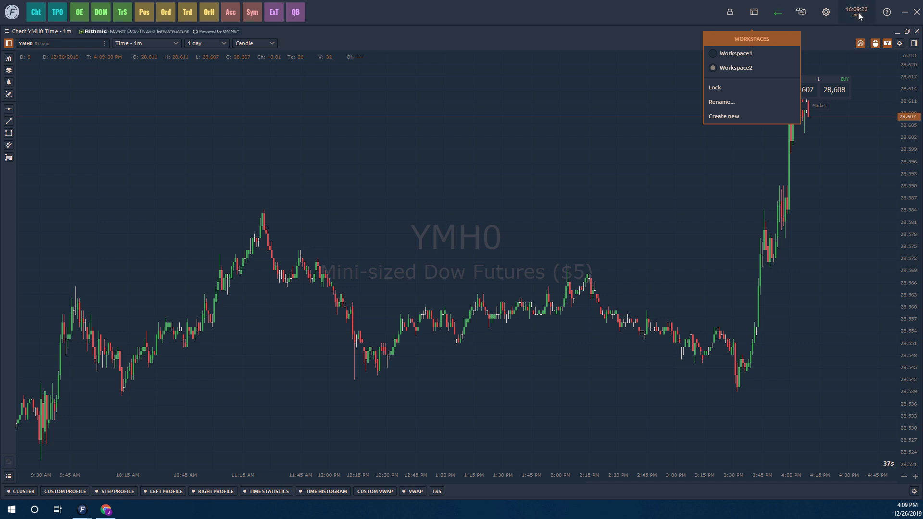
{"action": "left_click", "coordinate": [753, 11]}
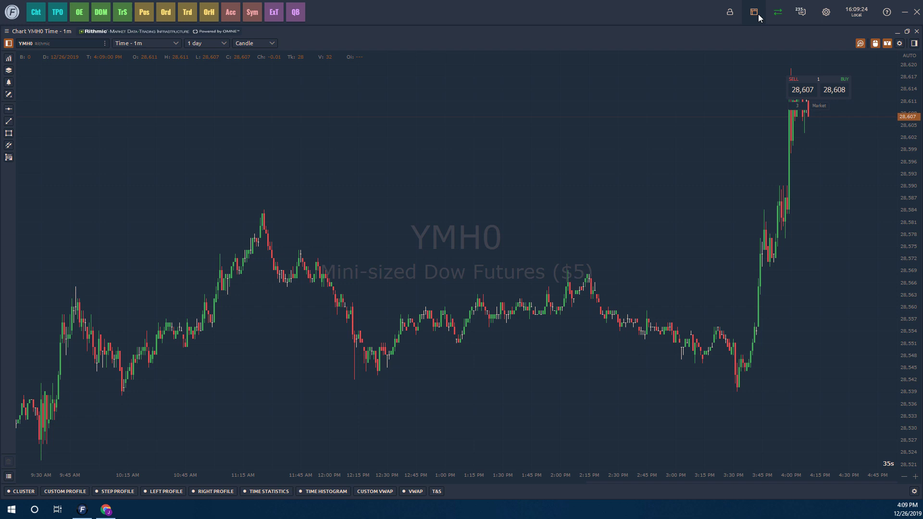
{"action": "mouse_move", "coordinate": [754, 11]}
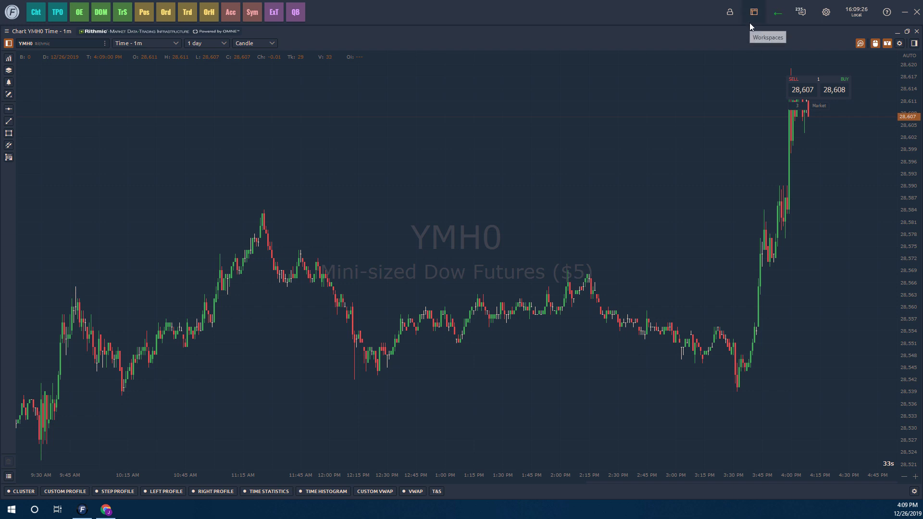
{"action": "left_click", "coordinate": [753, 11]}
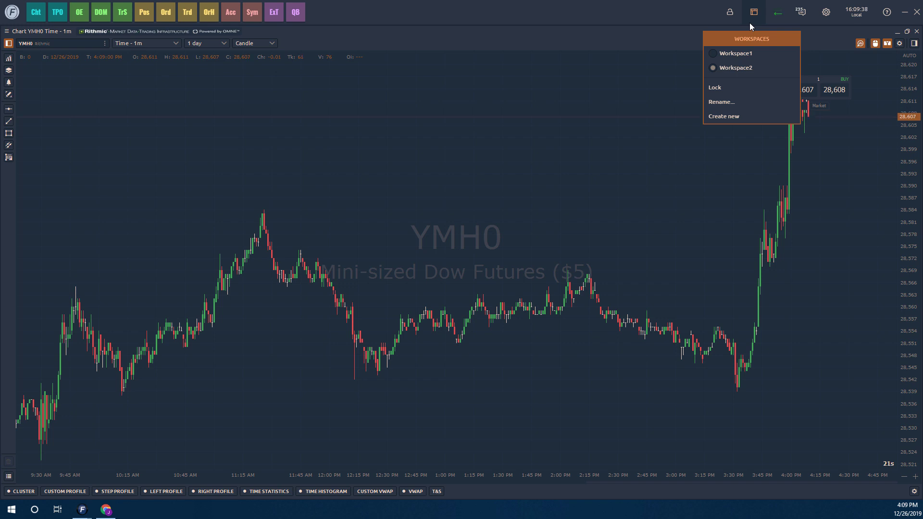
{"action": "mouse_move", "coordinate": [728, 78]}
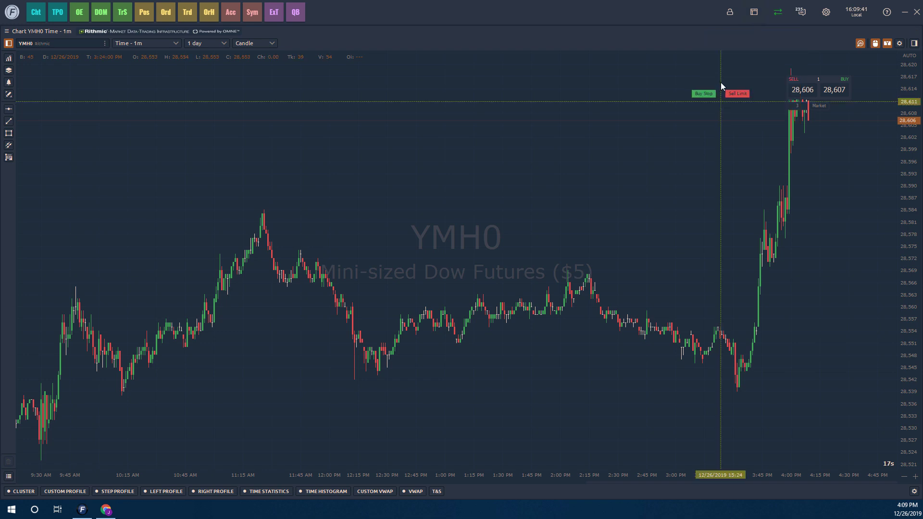
{"action": "left_click", "coordinate": [753, 11]}
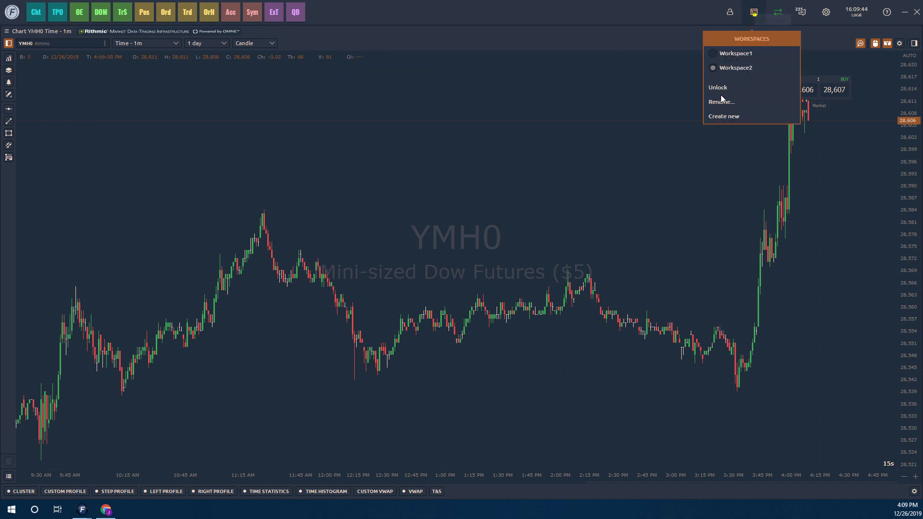
{"action": "left_click", "coordinate": [717, 87]}
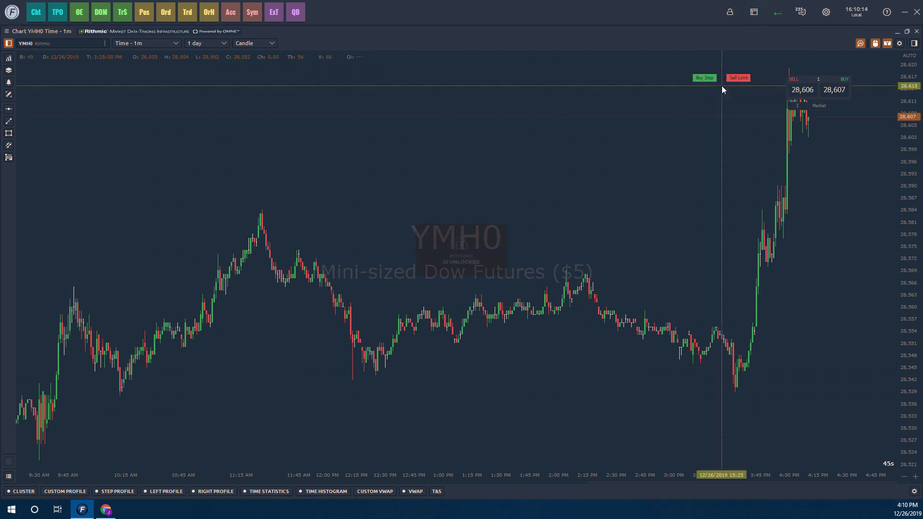
{"action": "left_click", "coordinate": [776, 11]}
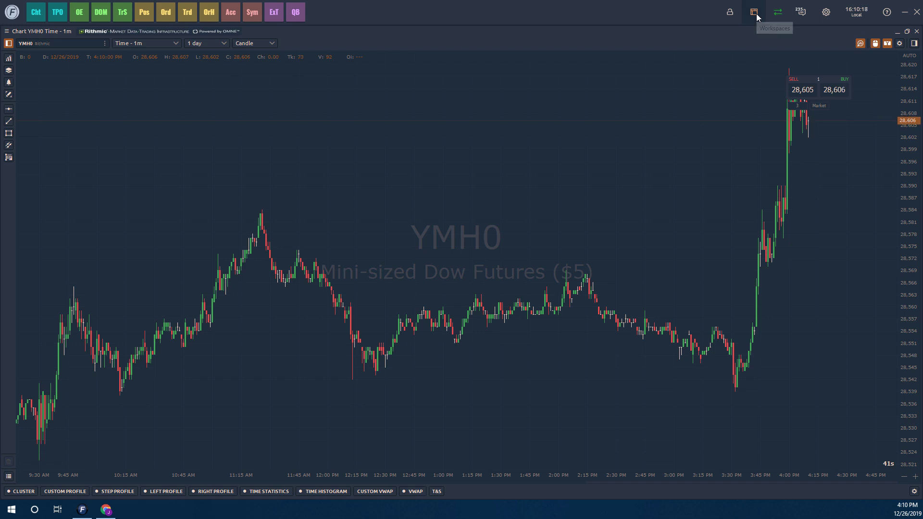
Rename Workspace2 to 'Demo' and check the new name in the Workspaces list.
{"action": "left_click", "coordinate": [754, 12]}
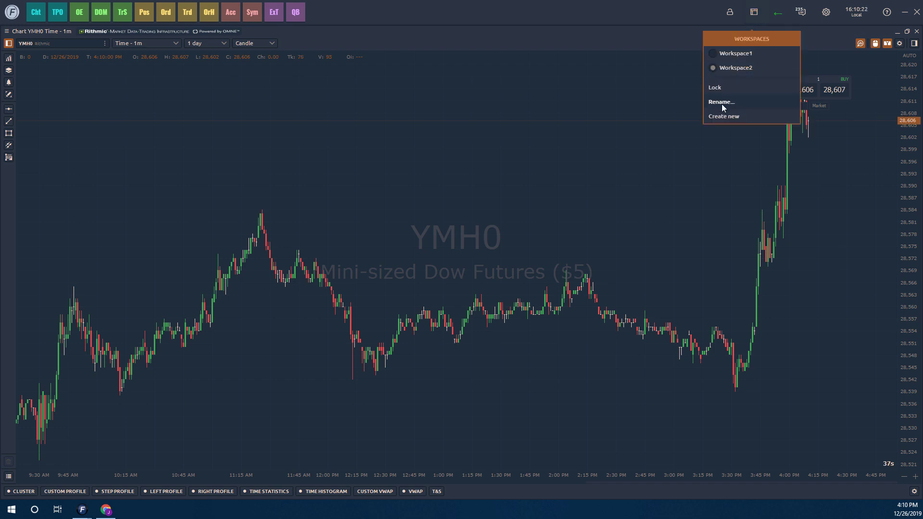
{"action": "left_click", "coordinate": [721, 102]}
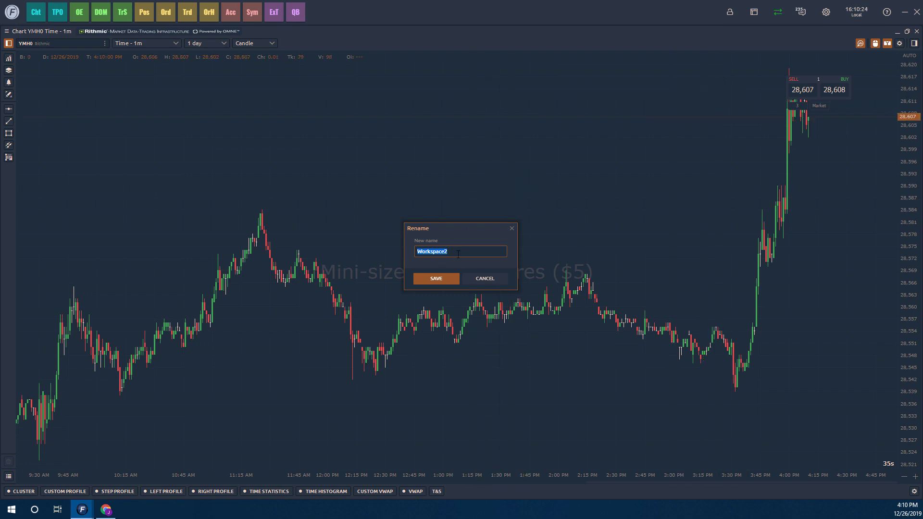
{"action": "type", "text": "Demo"}
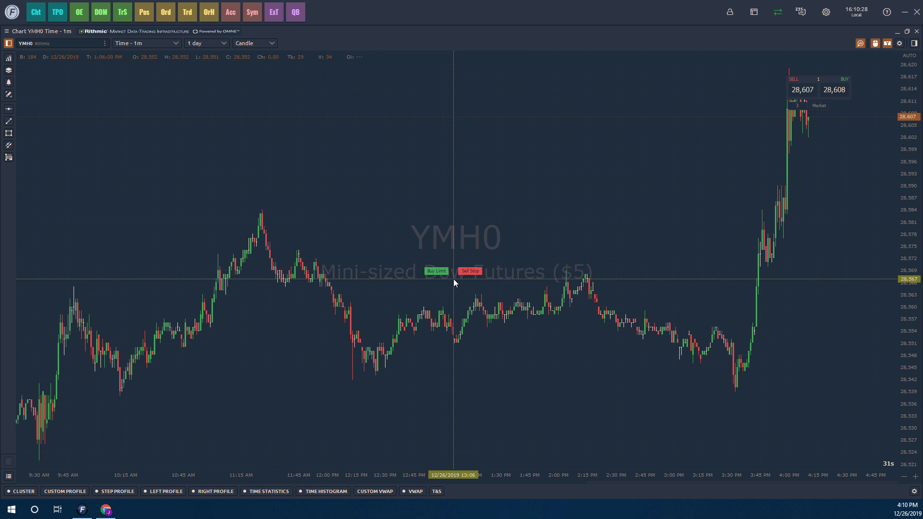
{"action": "left_click", "coordinate": [753, 11]}
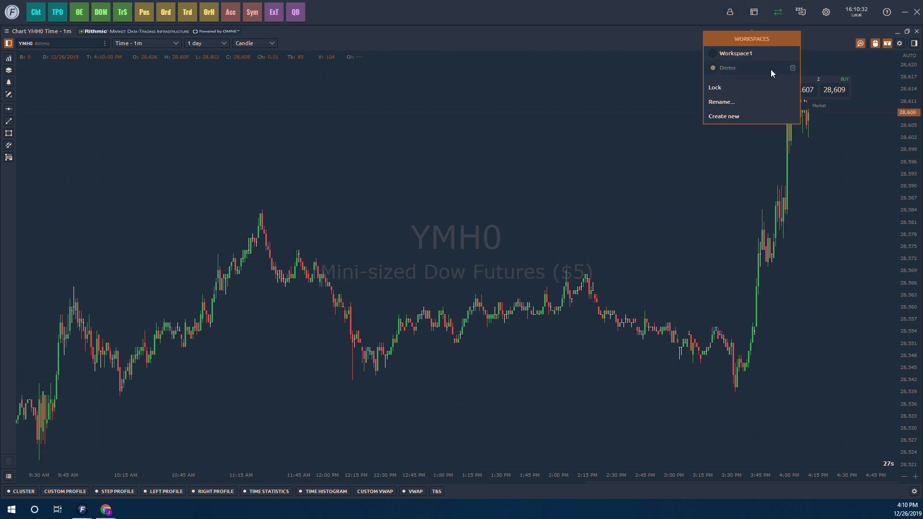
{"action": "mouse_move", "coordinate": [792, 67]}
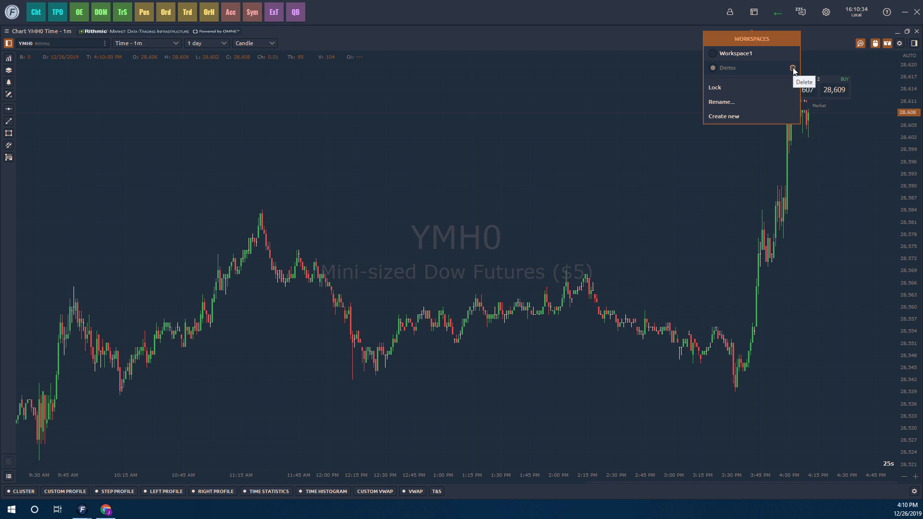
Pick the workspace holding the ES chart, YM DOM trader and EUR/USD chart.
{"action": "left_click", "coordinate": [753, 11]}
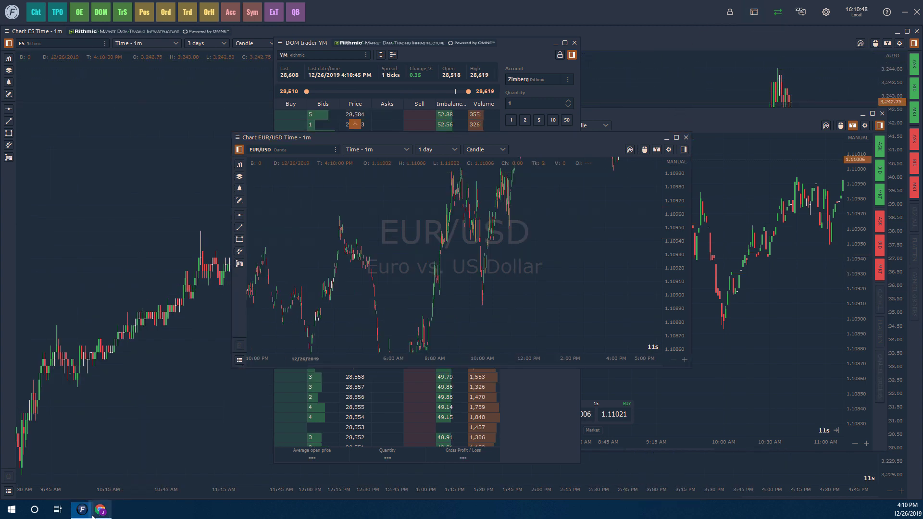
Switch to Chrome and open the Optimus Flow category under Futures Trading Platforms.
{"action": "left_click", "coordinate": [100, 509]}
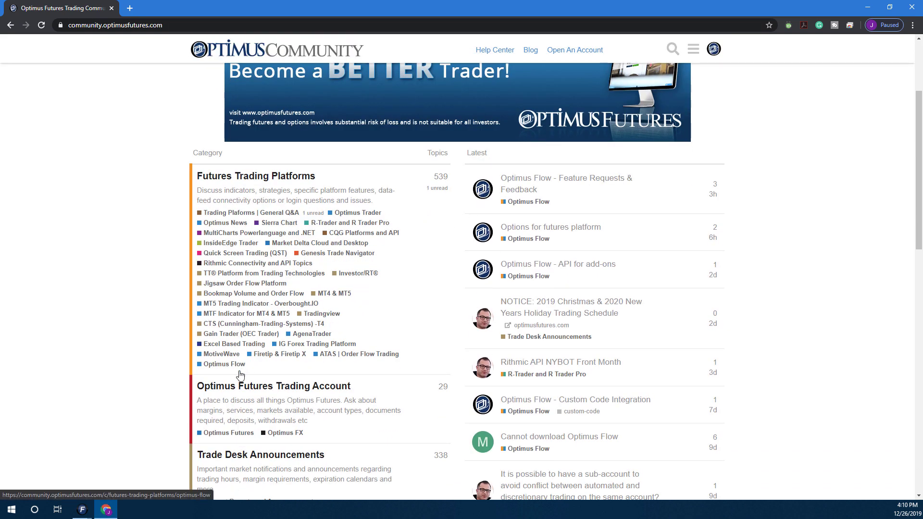
{"action": "left_click", "coordinate": [226, 364]}
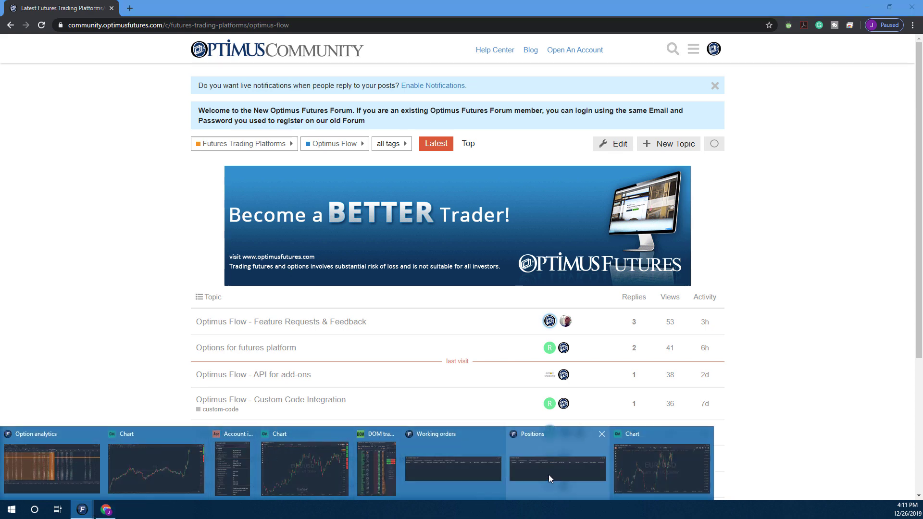
Return to Optimus Flow, close Working orders, and drag the DOM trader window aside.
{"action": "left_click", "coordinate": [81, 509]}
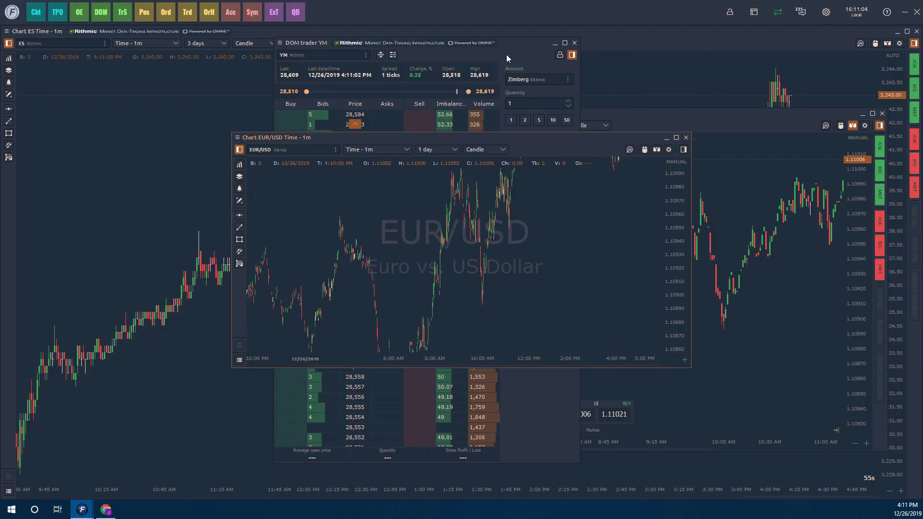
{"action": "left_click", "coordinate": [753, 12]}
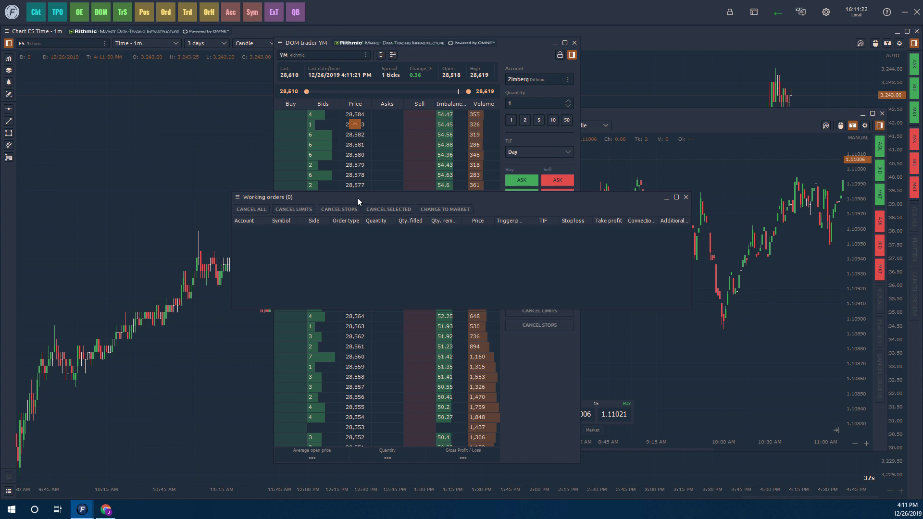
{"action": "left_click", "coordinate": [684, 197]}
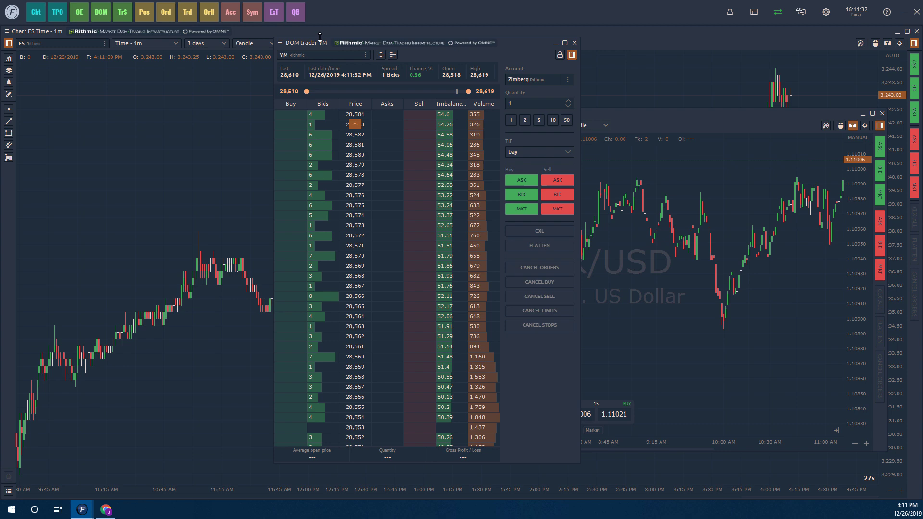
{"action": "left_click_drag", "start_coordinate": [304, 42], "coordinate": [647, 21]}
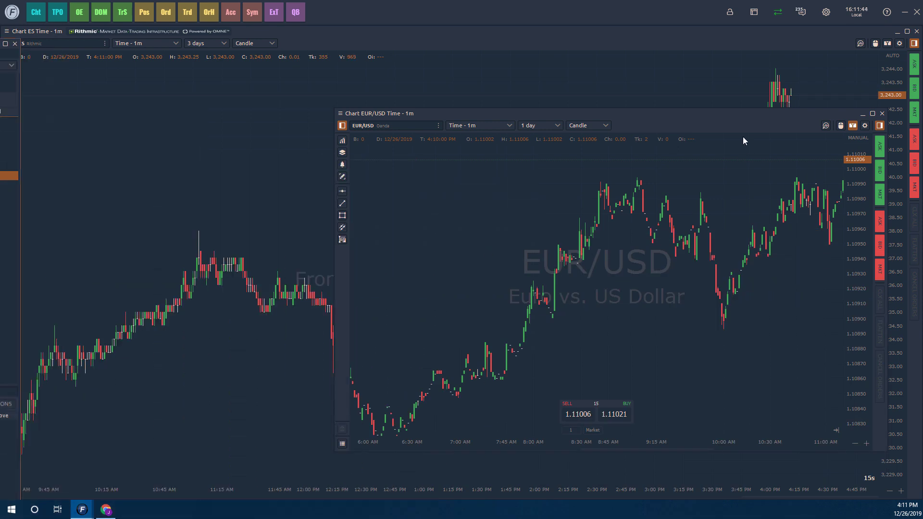
Dock chart, option analytics and DOM trader above orders and positions; shrink floating EUR/USD chart.
{"action": "left_click", "coordinate": [881, 113]}
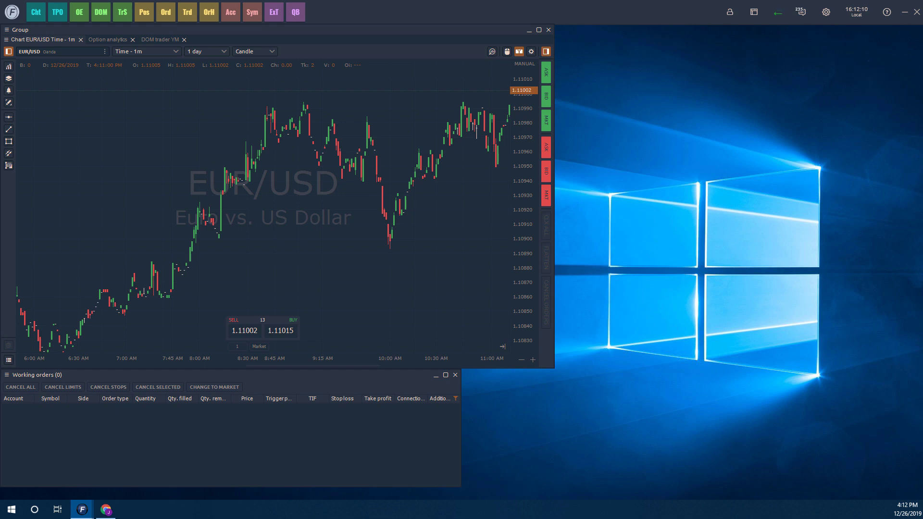
{"action": "left_click", "coordinate": [143, 12]}
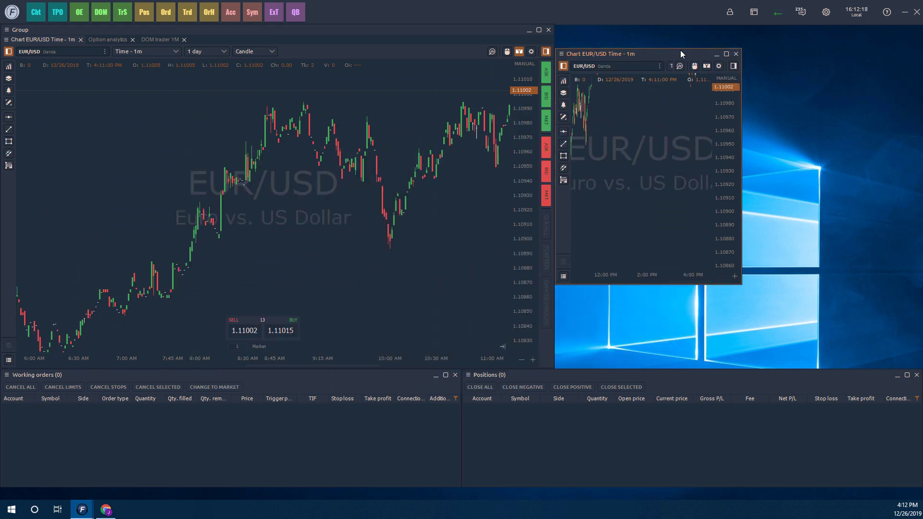
{"action": "left_click_drag", "start_coordinate": [648, 54], "coordinate": [647, 30]}
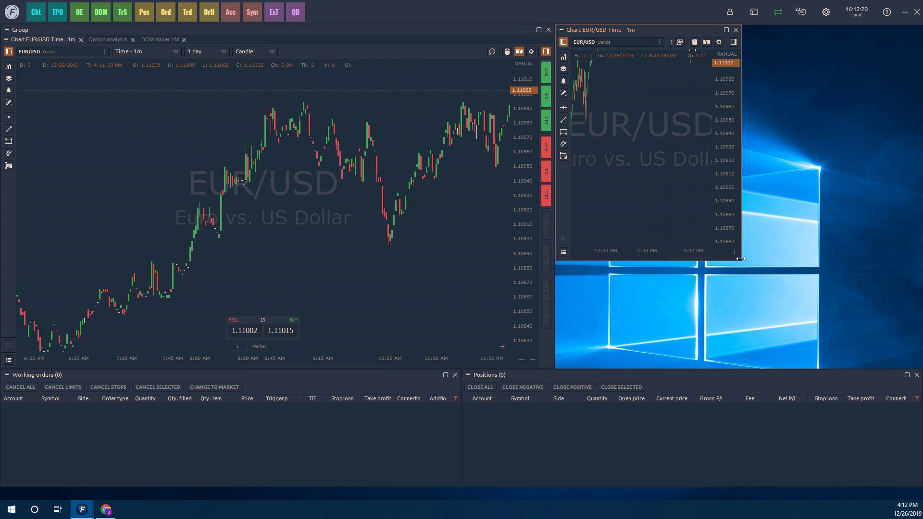
{"action": "mouse_move", "coordinate": [742, 264]}
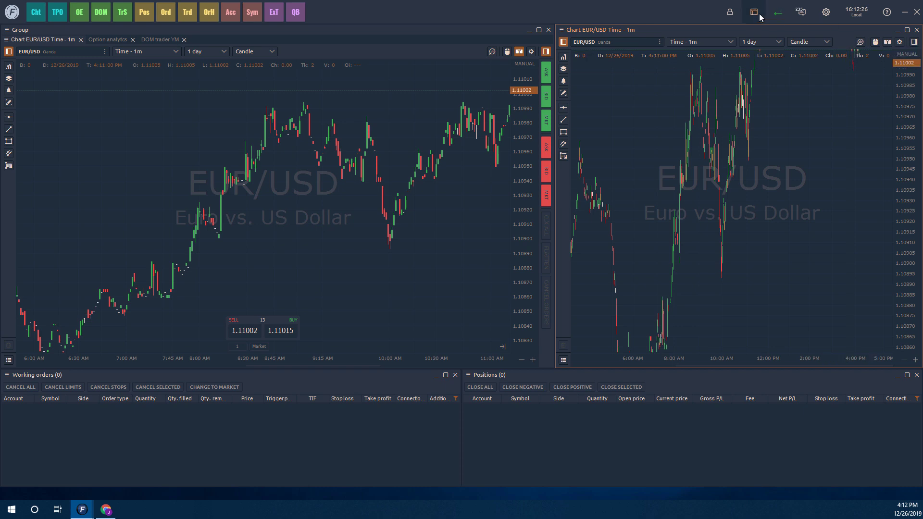
Close the panels menu and unlock the workspace with the top-bar lock icon.
{"action": "left_click", "coordinate": [729, 11]}
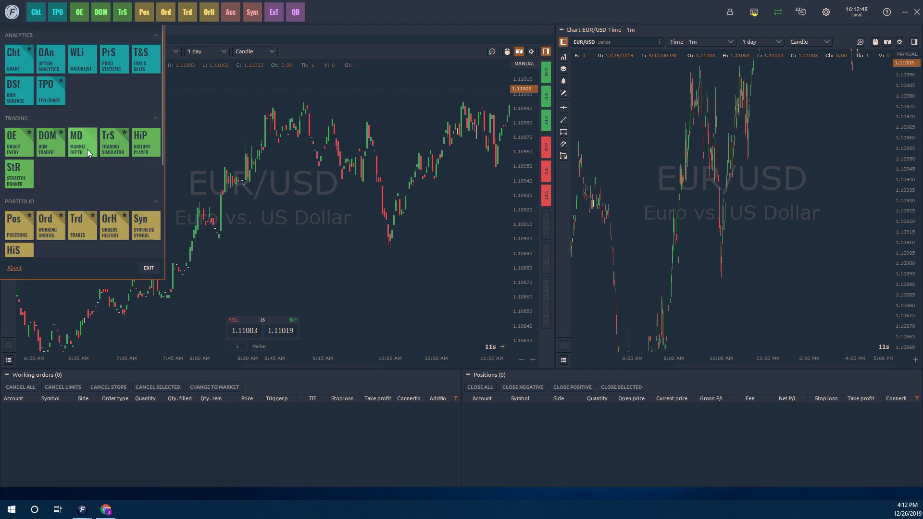
{"action": "mouse_move", "coordinate": [50, 225]}
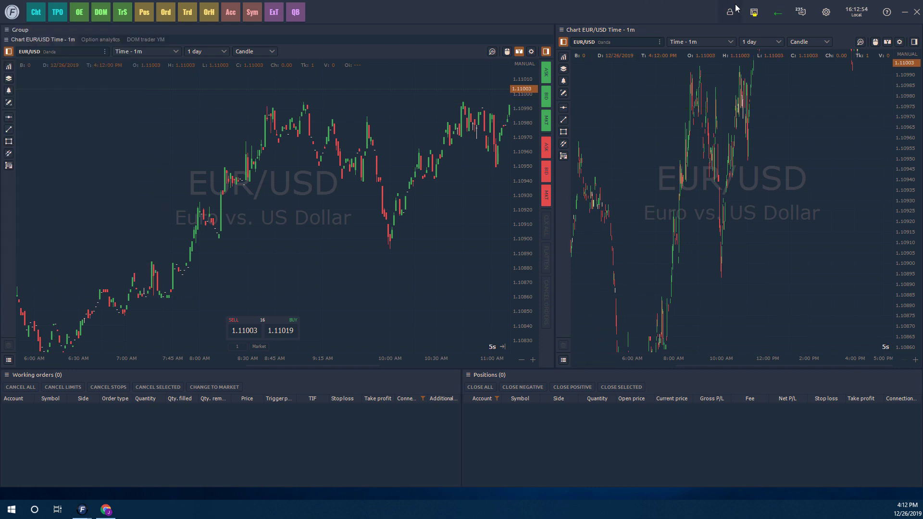
{"action": "left_click", "coordinate": [730, 12]}
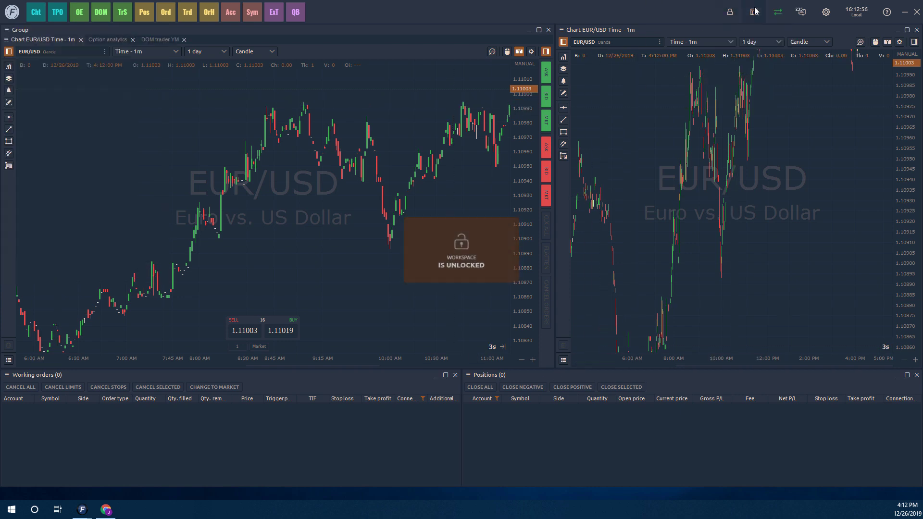
Add Workspace2 based on the Charts 2x2 template, giving four blank chart slots.
{"action": "left_click", "coordinate": [752, 11]}
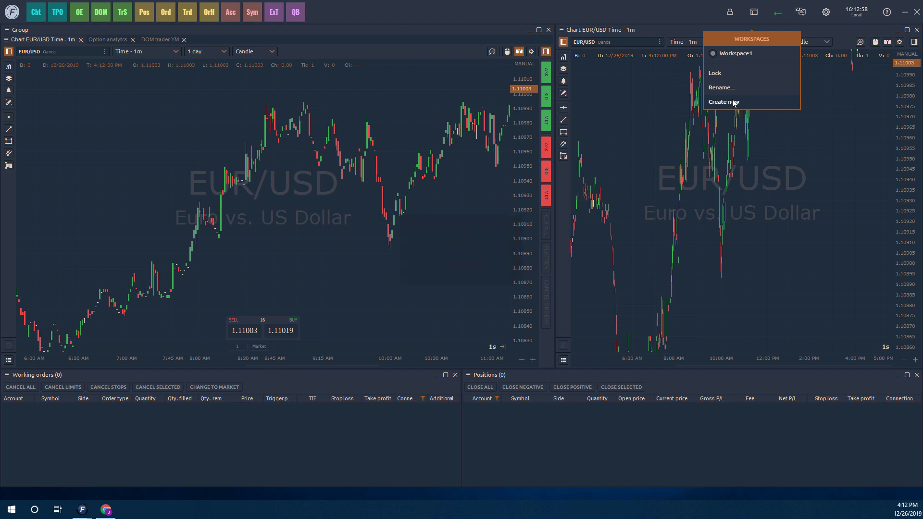
{"action": "left_click", "coordinate": [722, 102]}
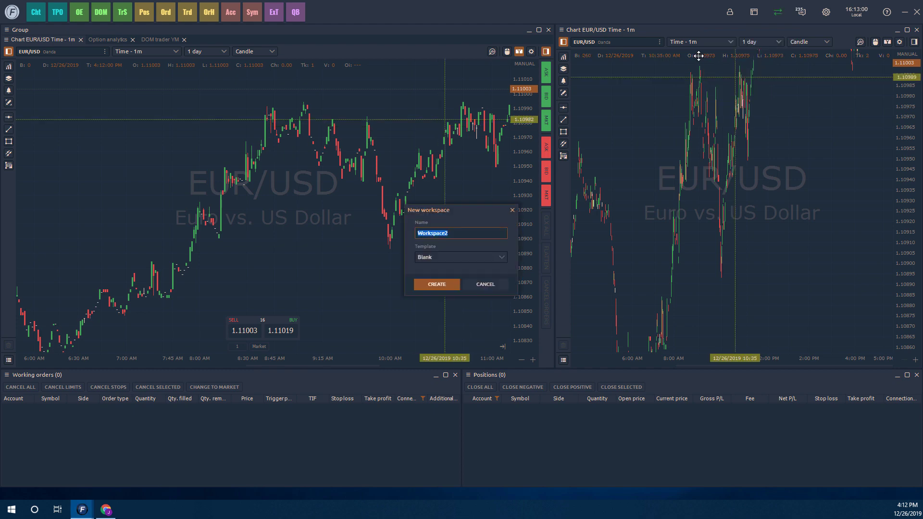
{"action": "left_click", "coordinate": [459, 257]}
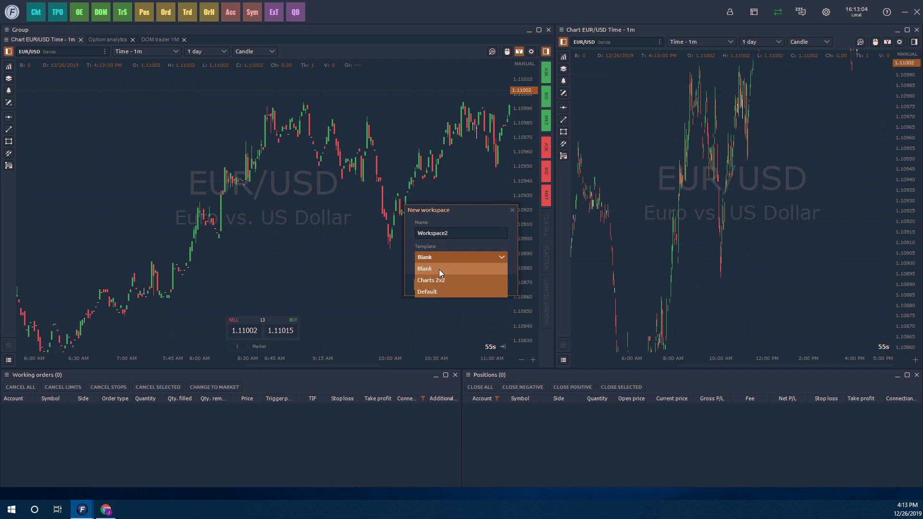
{"action": "left_click", "coordinate": [425, 268]}
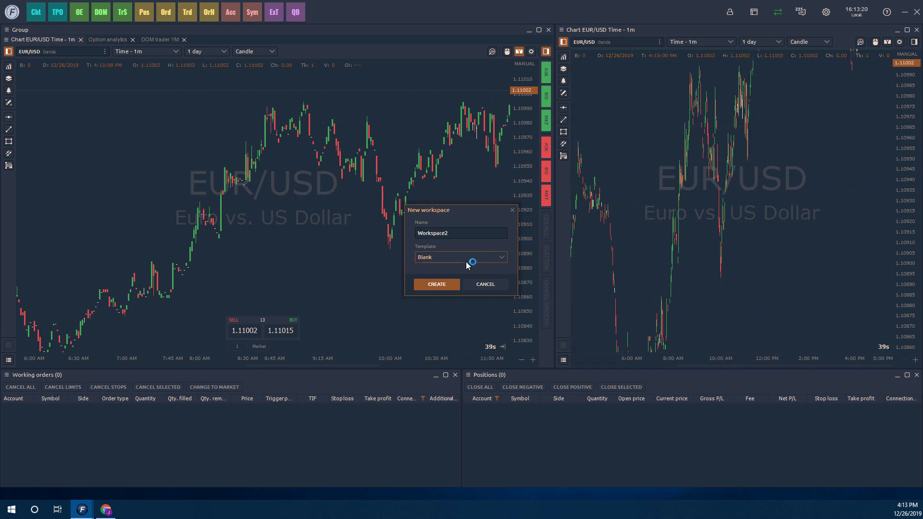
{"action": "left_click", "coordinate": [460, 257]}
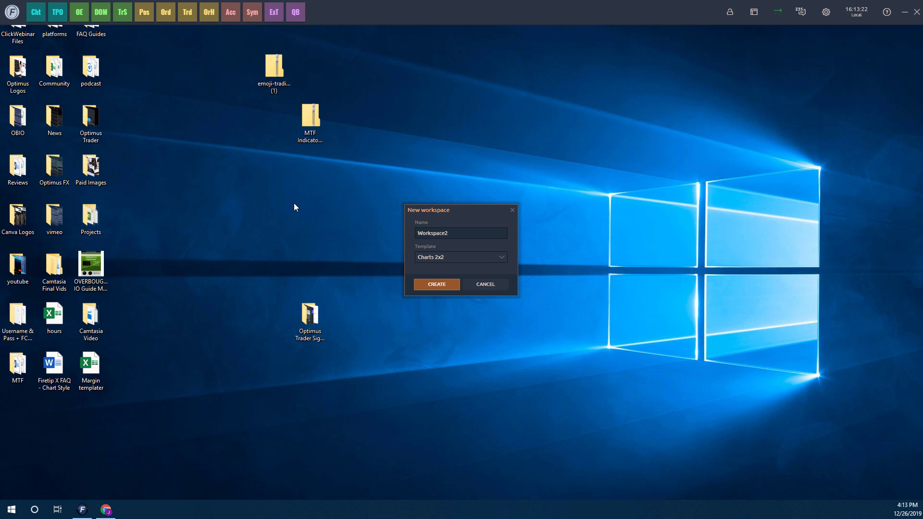
{"action": "left_click", "coordinate": [436, 284]}
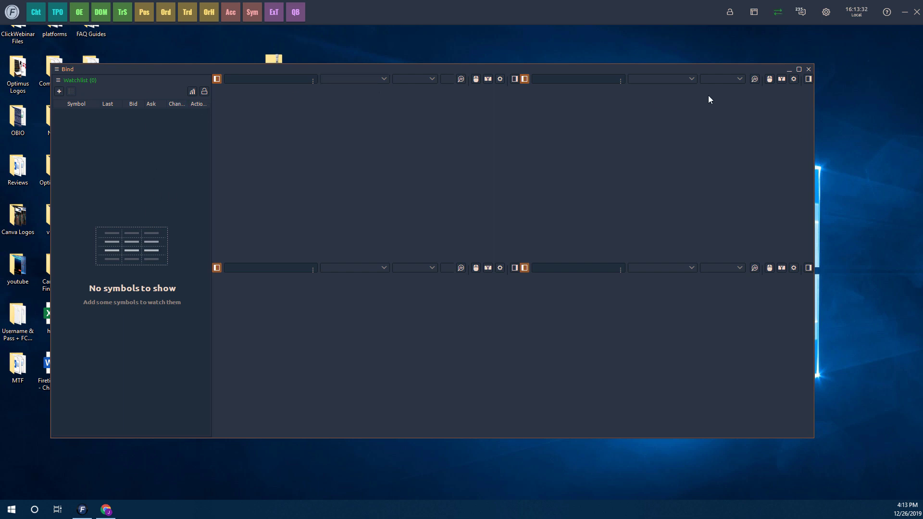
Maximize the 2x2 workspace, load AUD/CAD into the top-left chart, and open Workspaces.
{"action": "left_click", "coordinate": [798, 68]}
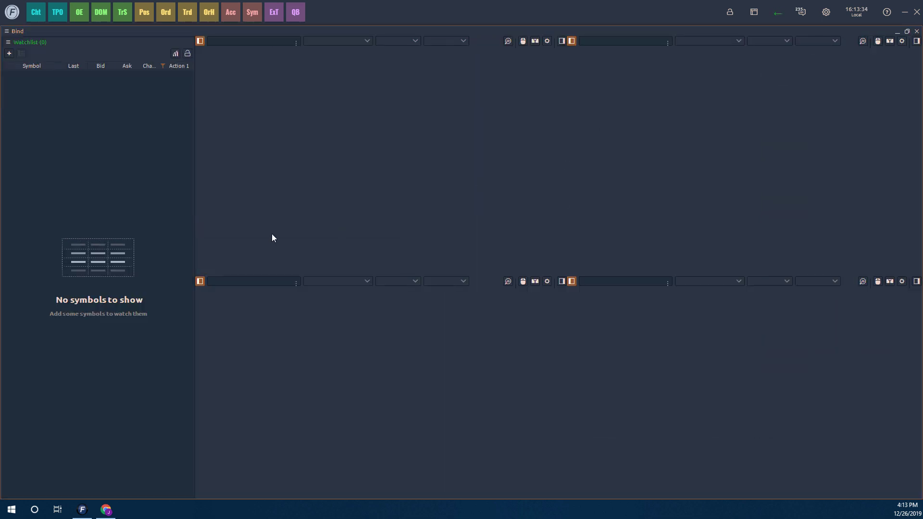
{"action": "left_click", "coordinate": [252, 40]}
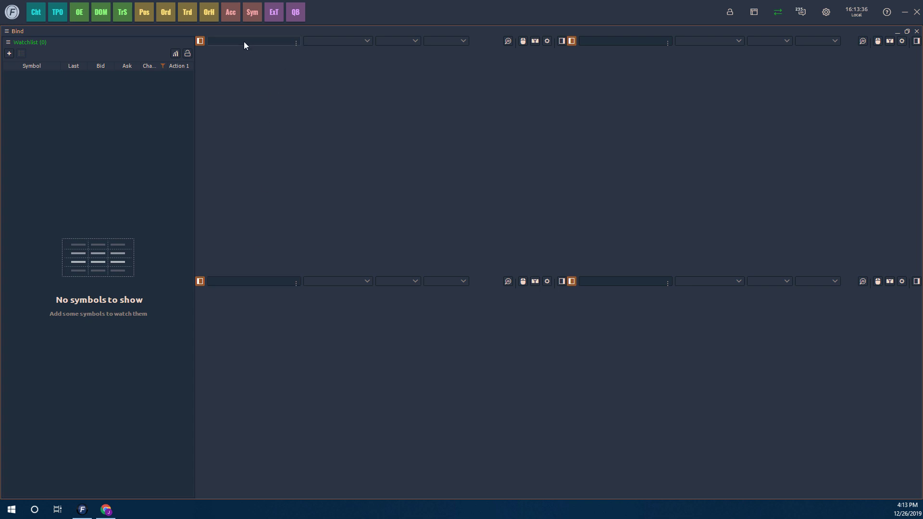
{"action": "left_click", "coordinate": [252, 40]}
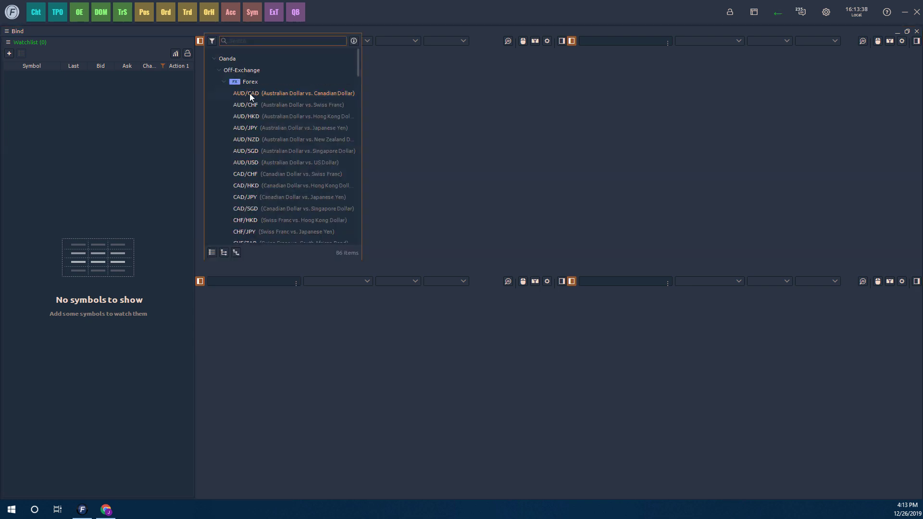
{"action": "left_click", "coordinate": [253, 92]}
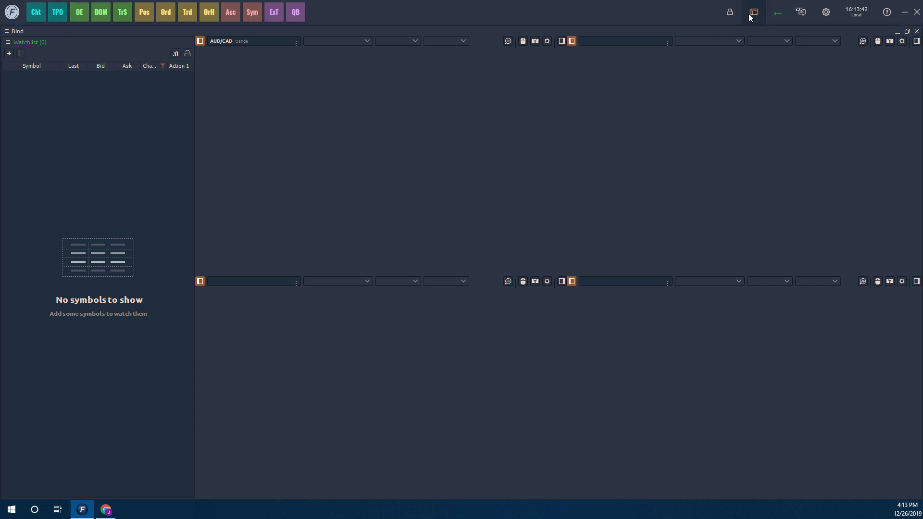
{"action": "left_click", "coordinate": [753, 11]}
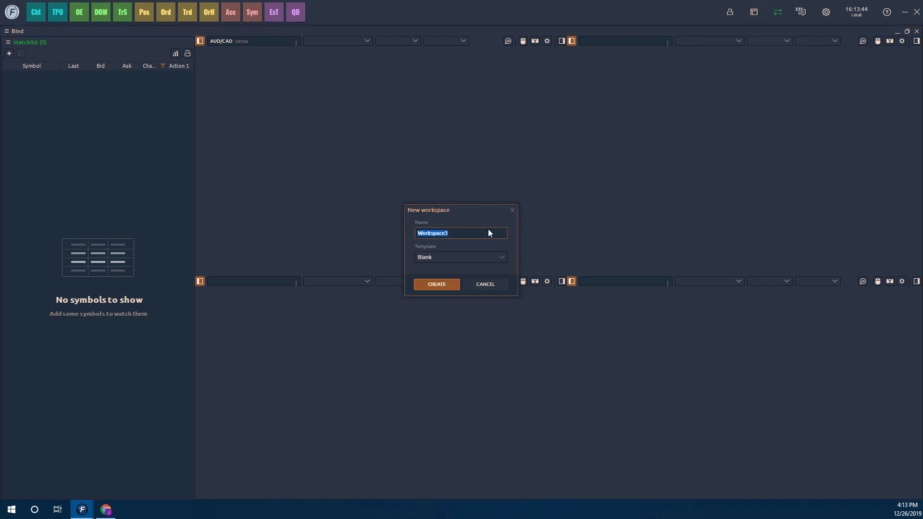
Create Workspace3 from the Default template, then open the Workspaces list.
{"action": "left_click", "coordinate": [459, 257]}
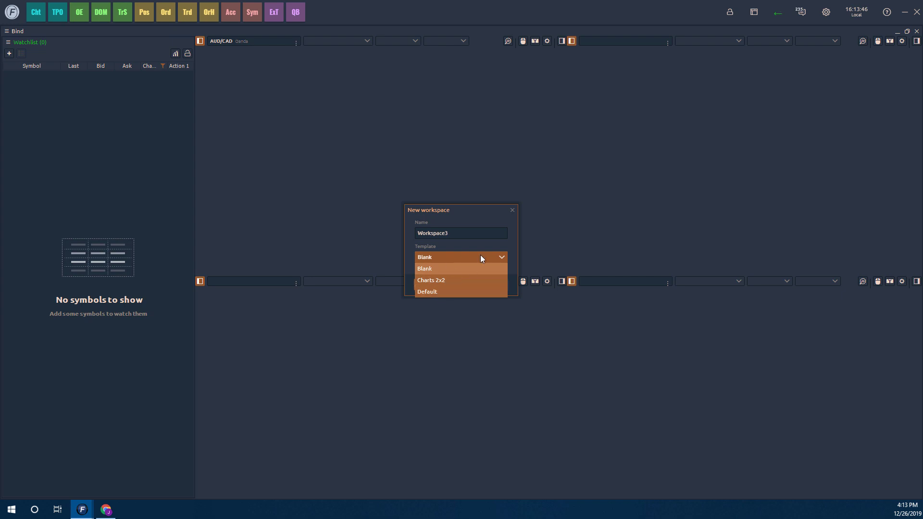
{"action": "left_click", "coordinate": [427, 291]}
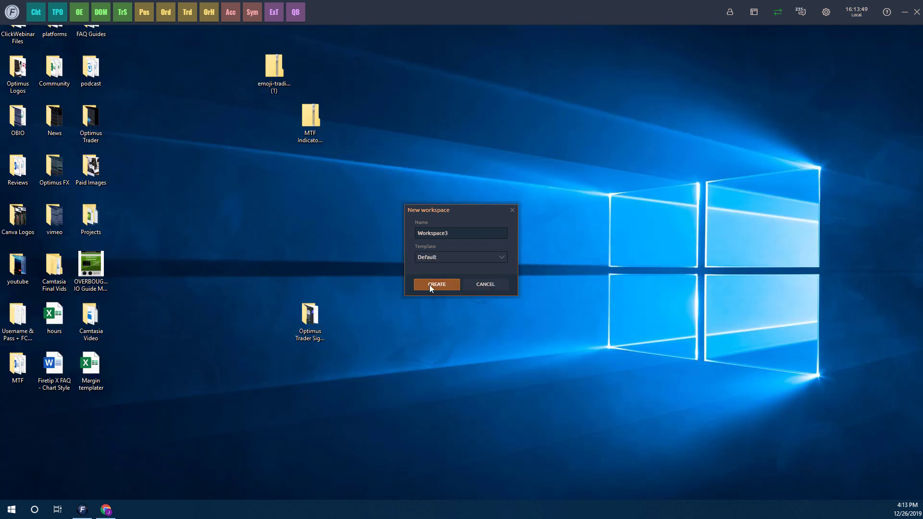
{"action": "left_click", "coordinate": [435, 284]}
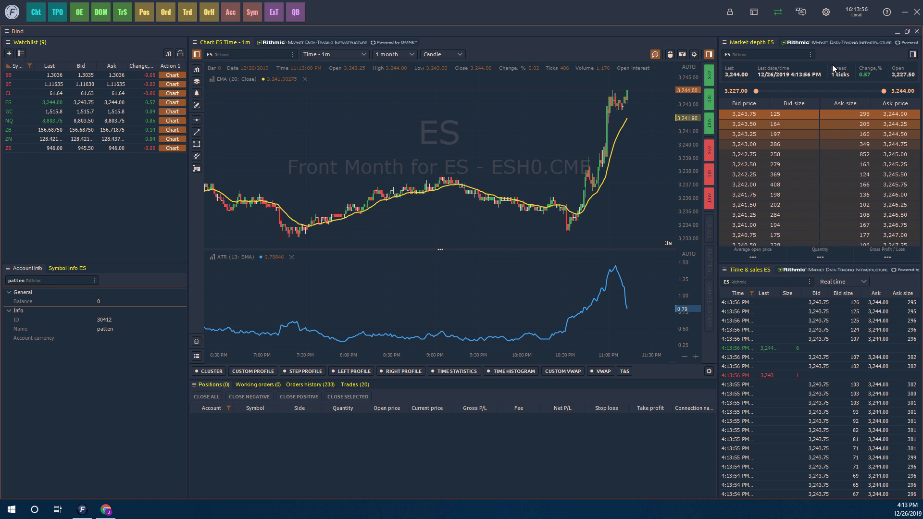
{"action": "left_click", "coordinate": [753, 12]}
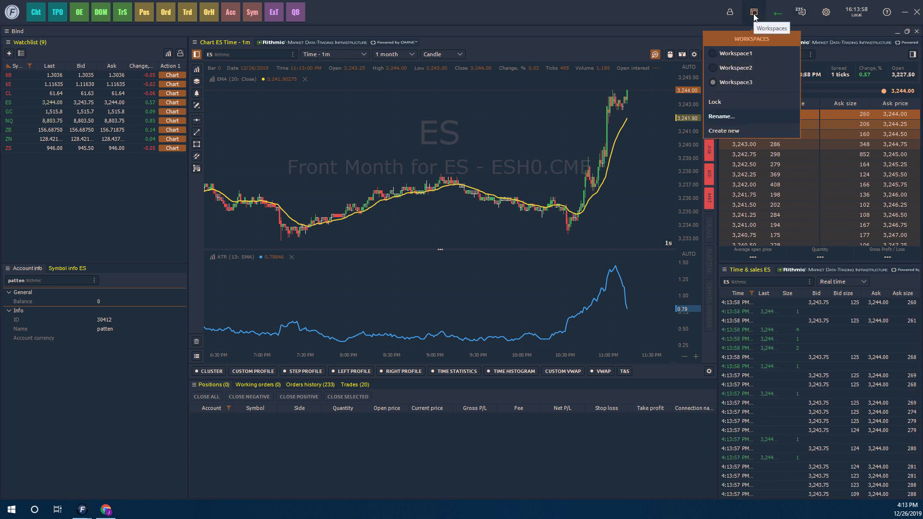
Switch to Workspace2, then back to Workspace1, and reopen the Workspaces menu.
{"action": "left_click", "coordinate": [734, 67]}
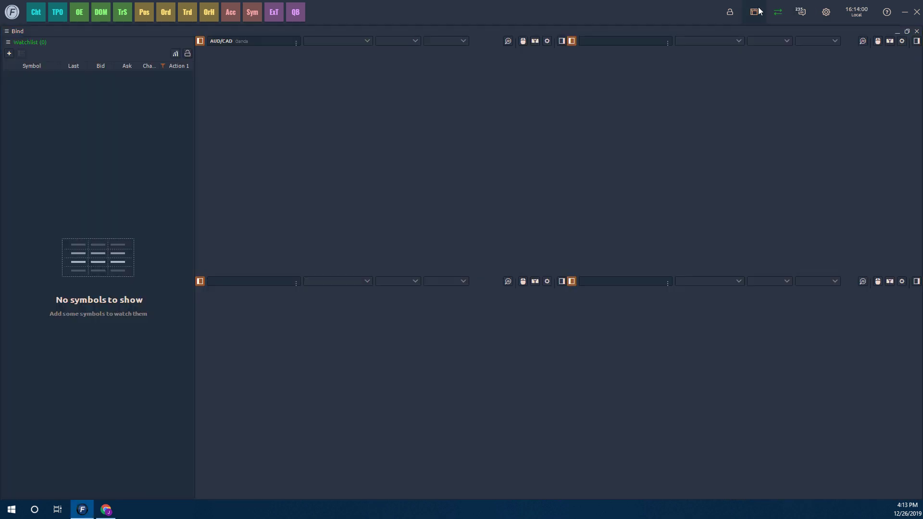
{"action": "left_click", "coordinate": [753, 12]}
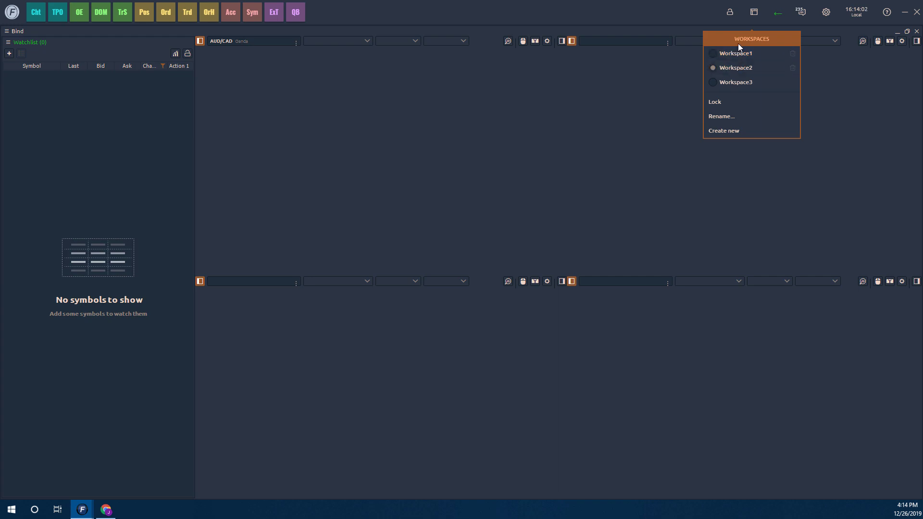
{"action": "left_click", "coordinate": [734, 53]}
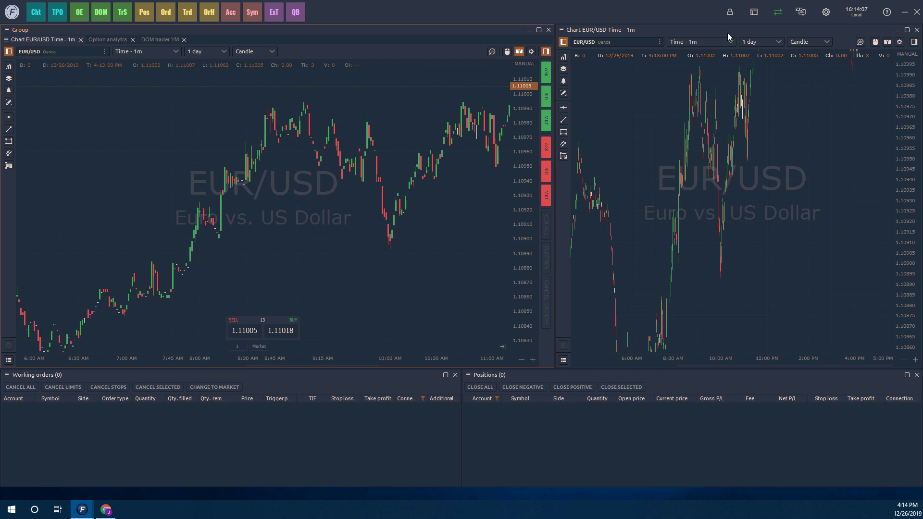
{"action": "mouse_move", "coordinate": [729, 12]}
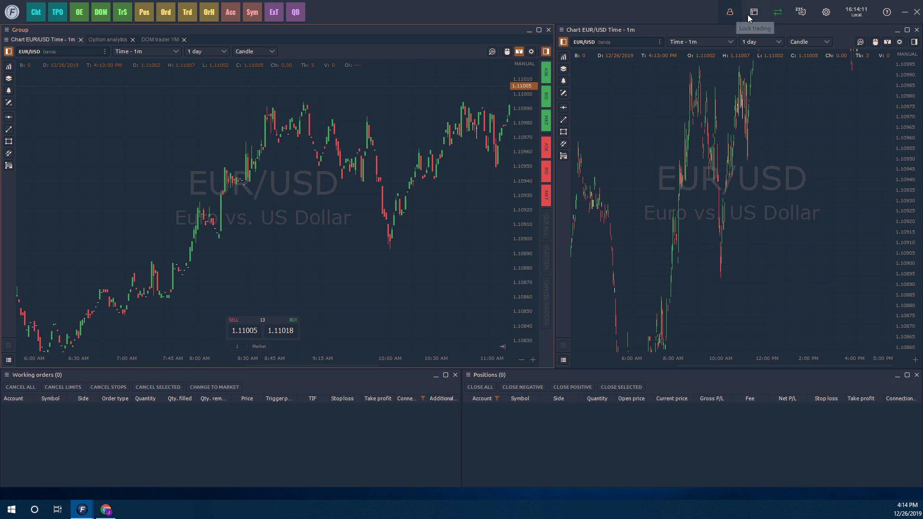
{"action": "left_click", "coordinate": [753, 11]}
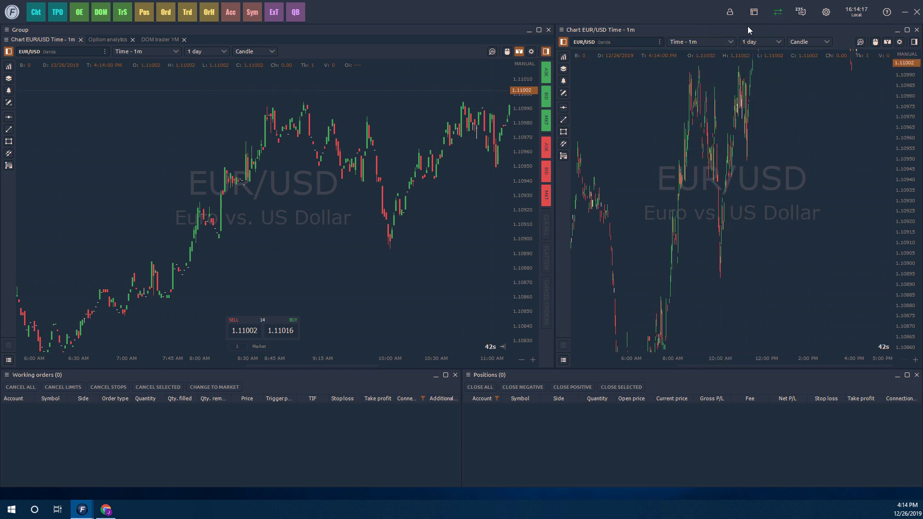
{"action": "mouse_move", "coordinate": [754, 12]}
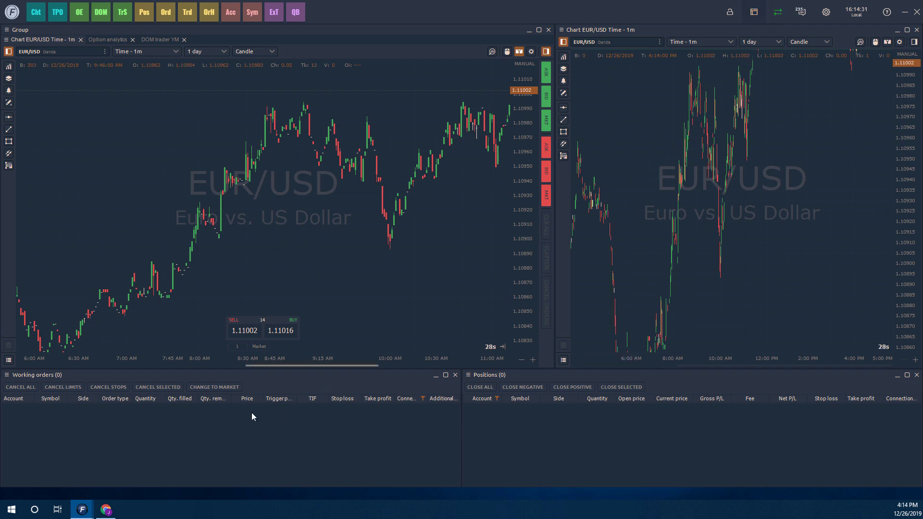
Switch to Chrome to show the Optimus Community forum's Optimus Flow topic list.
{"action": "left_click", "coordinate": [106, 509]}
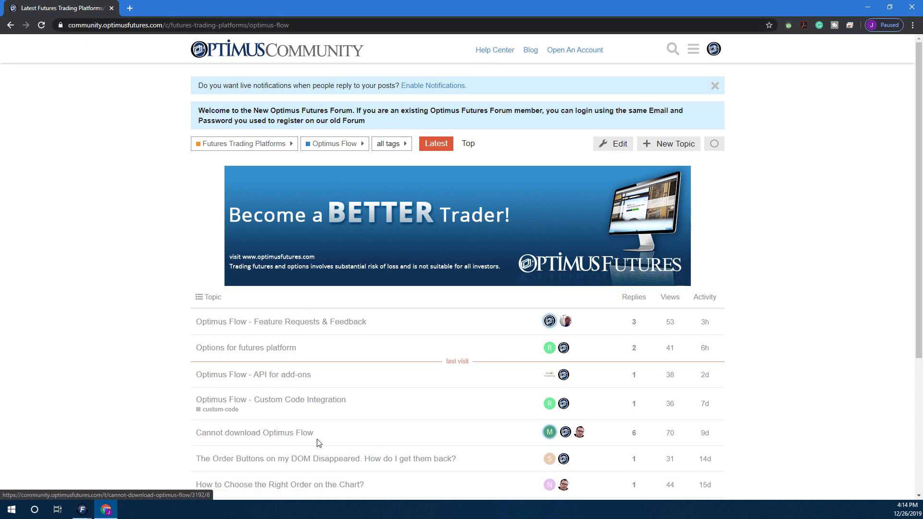
{"action": "mouse_move", "coordinate": [281, 440]}
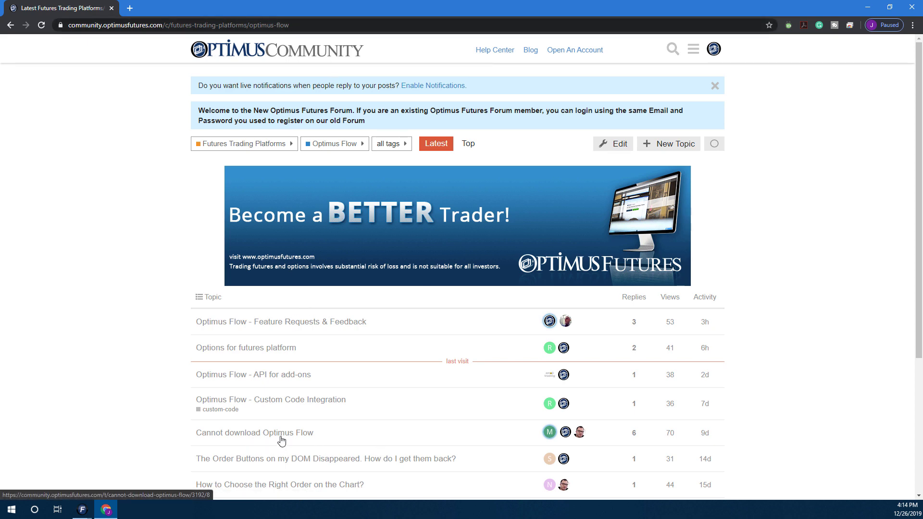